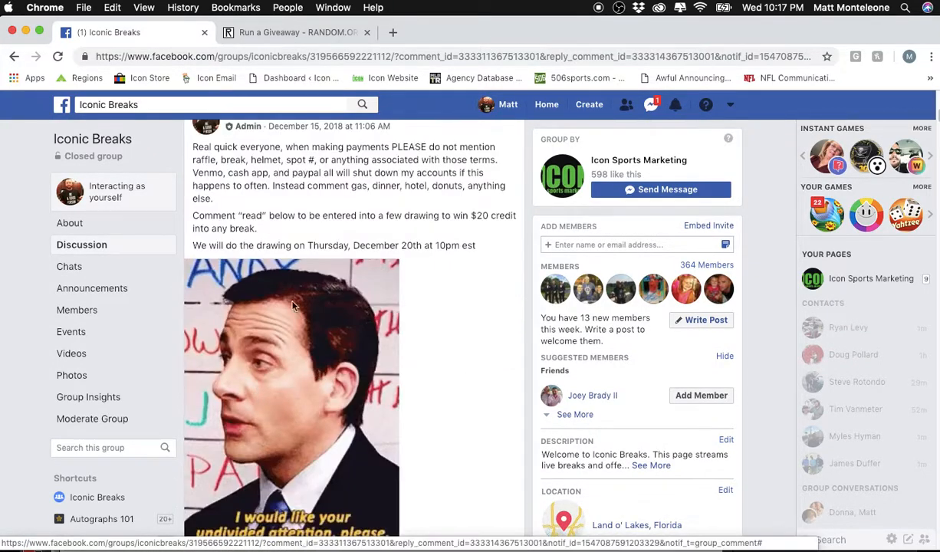
# Step: Scroll the Iconic Breaks post's comment thread down to the empty 'Write a comment' box
pyautogui.scroll(-3)
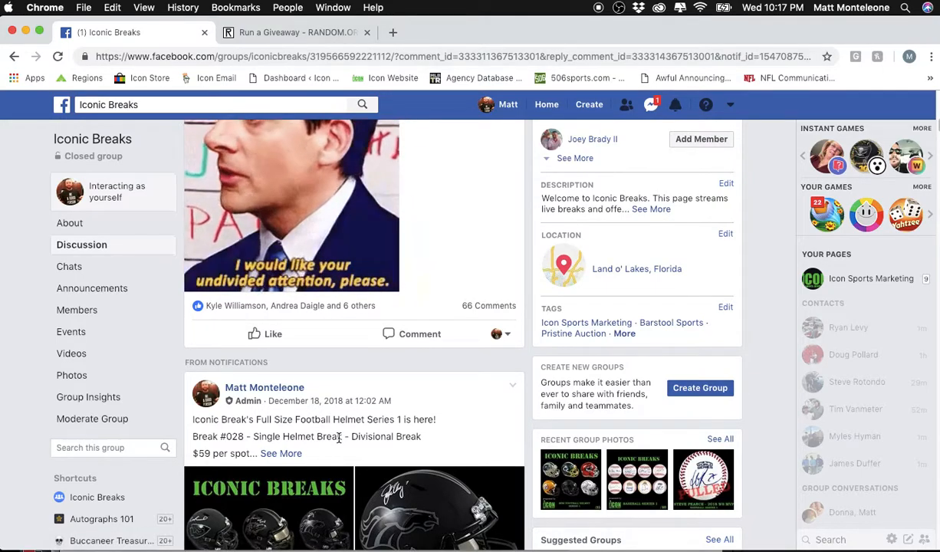
pyautogui.scroll(-3)
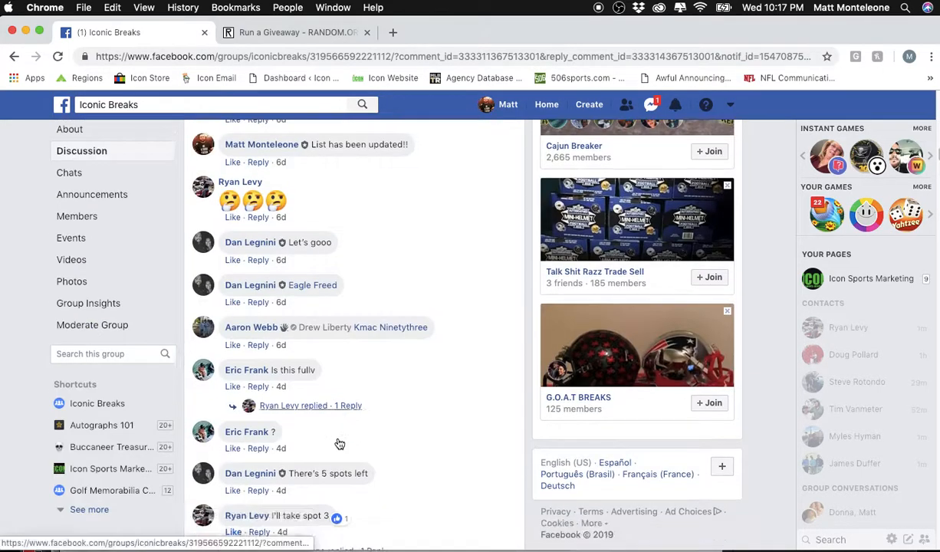
pyautogui.scroll(-3)
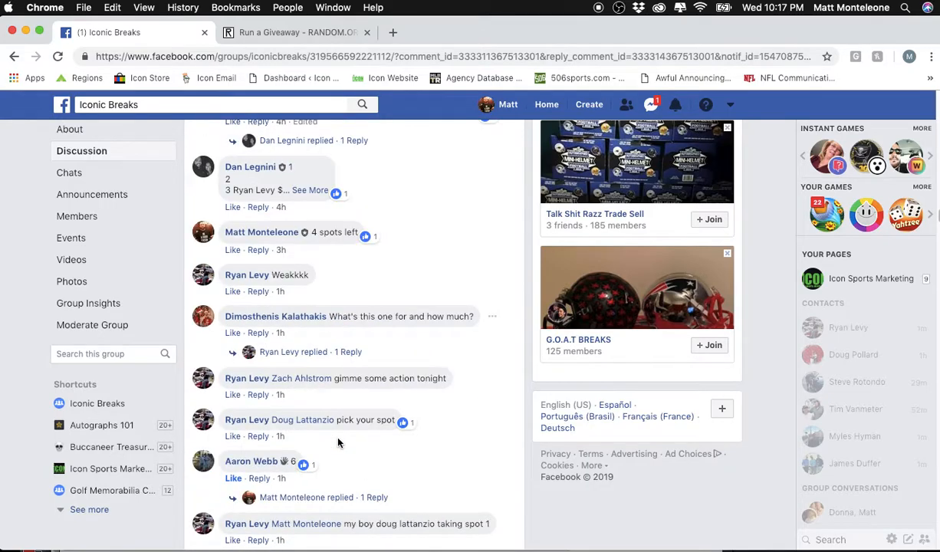
pyautogui.scroll(-3)
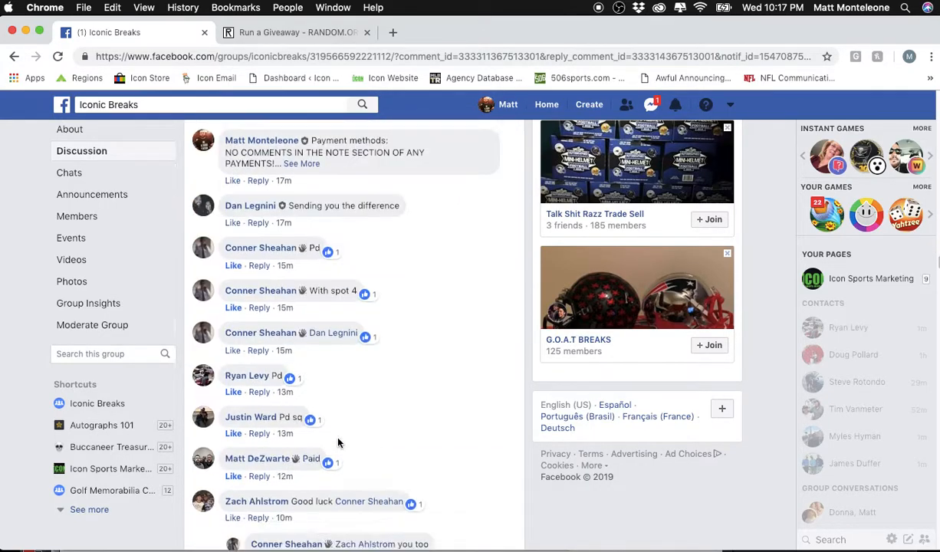
pyautogui.scroll(-3)
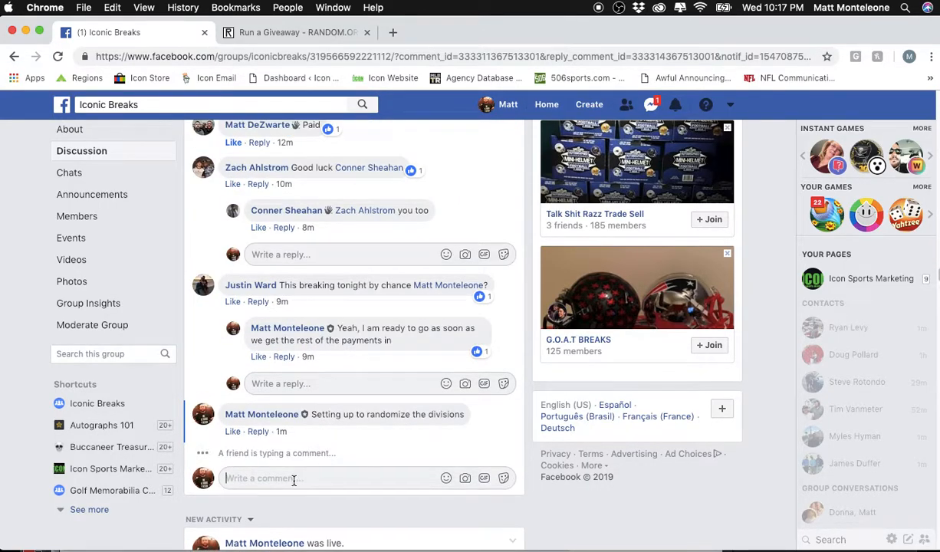
# Step: Post a 'Live' comment after the divisions-randomizing note in the thread
pyautogui.write('Live')
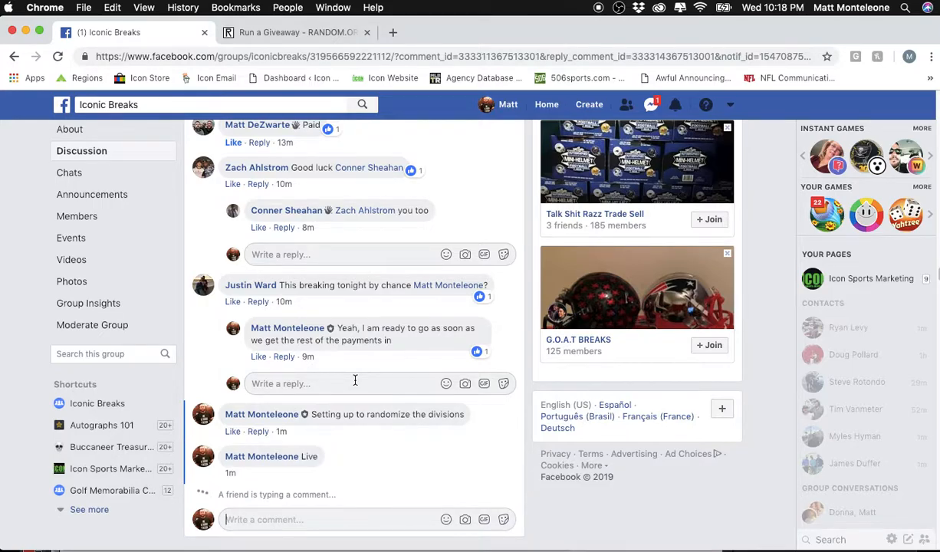
pyautogui.scroll(-3)
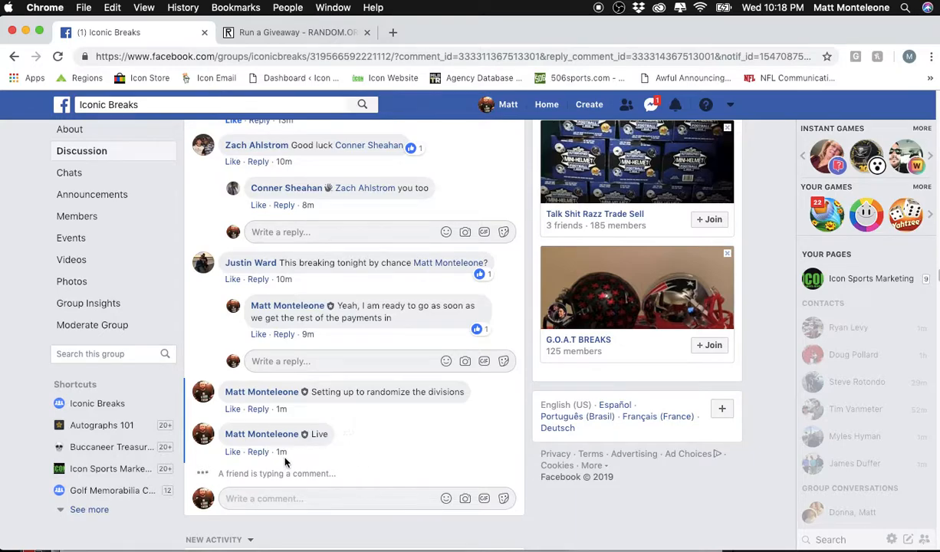
pyautogui.moveTo(282, 451)
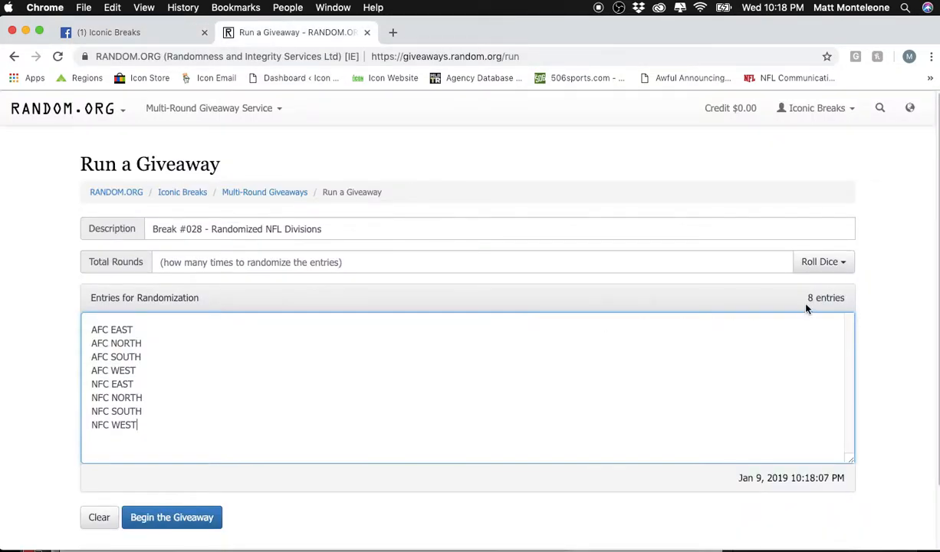
# Step: Roll 2d6 for the Total Rounds and accept the rolled count of 8
pyautogui.click(822, 260)
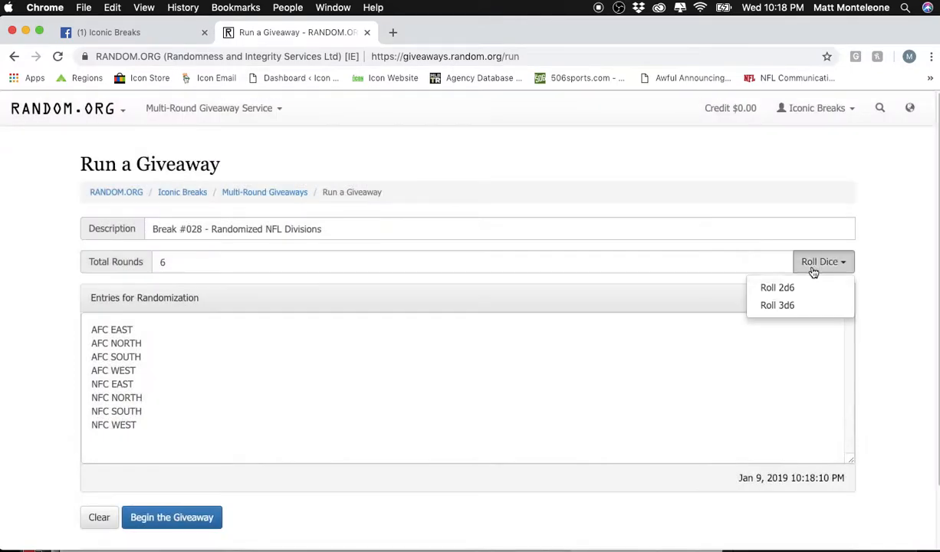
pyautogui.click(782, 287)
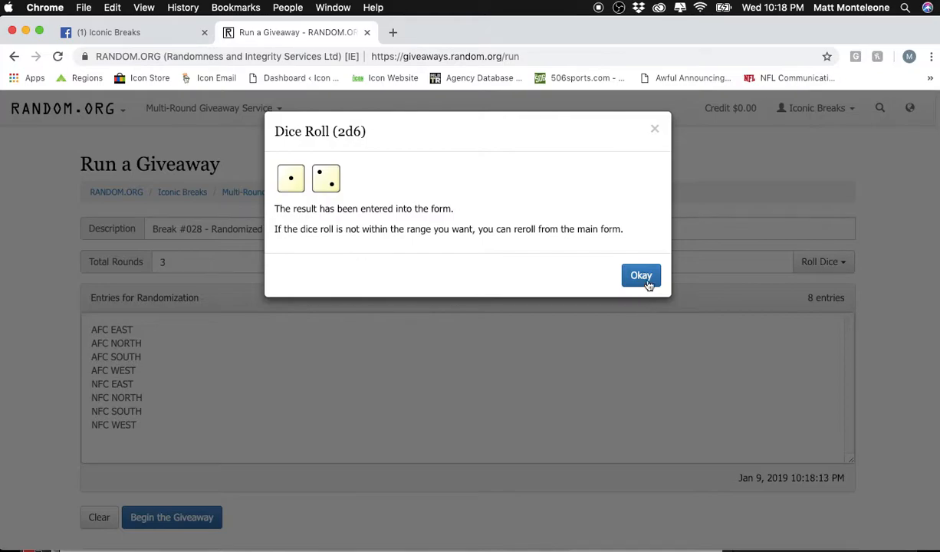
pyautogui.click(641, 276)
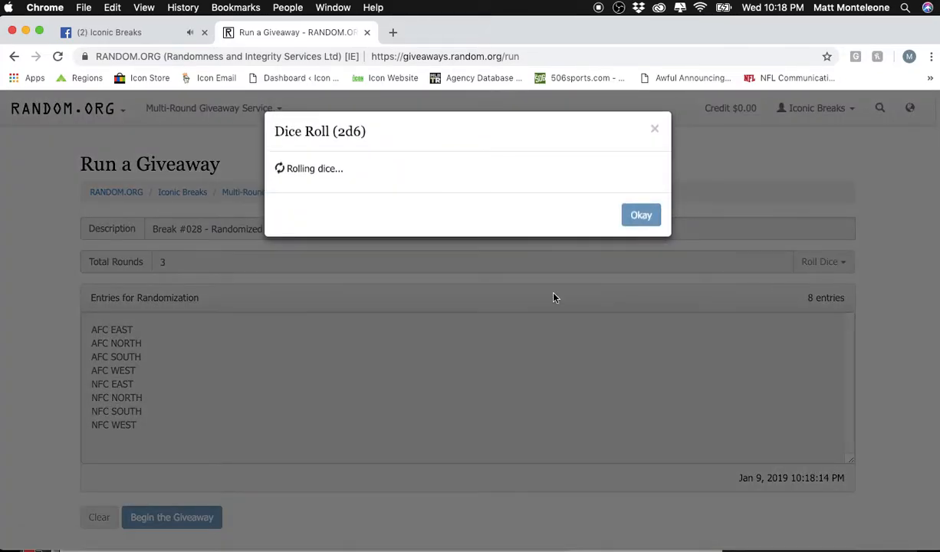
pyautogui.click(641, 214)
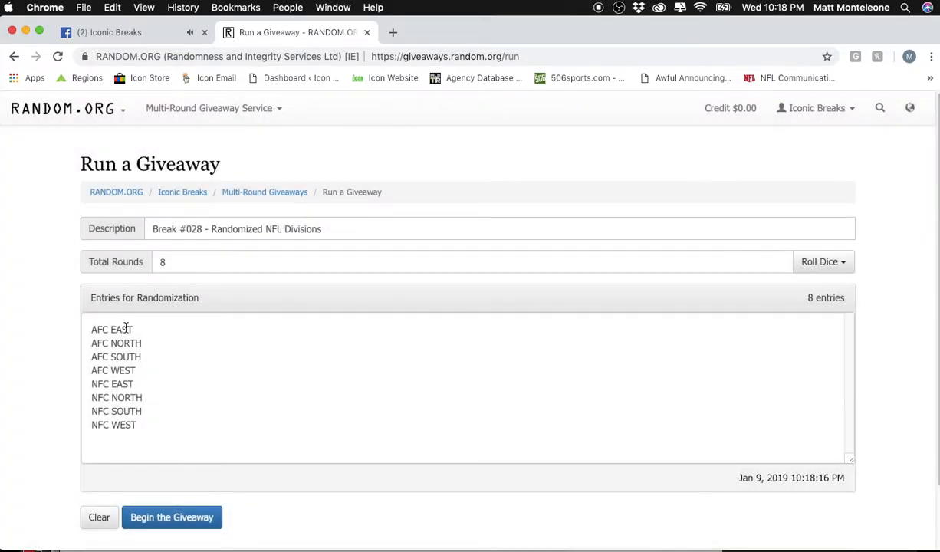
# Step: Begin the giveaway with the eight NFL division entries
pyautogui.click(110, 408)
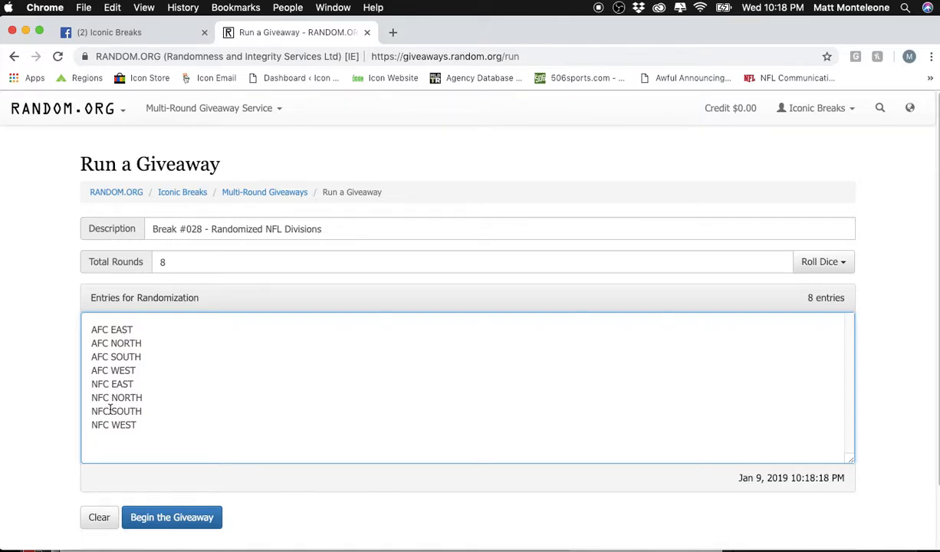
pyautogui.click(171, 517)
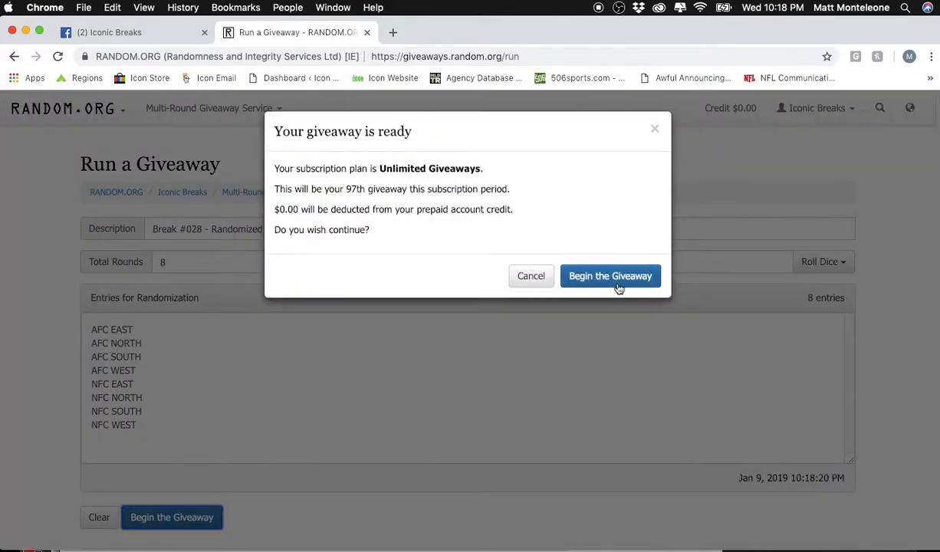
# Step: Confirm the start and randomize through every round to the final NFL division order
pyautogui.click(611, 276)
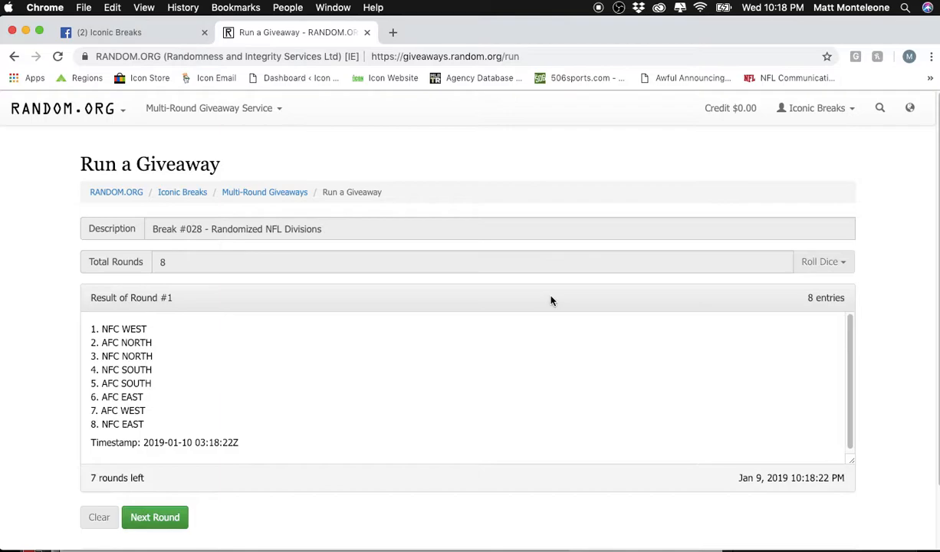
pyautogui.click(153, 517)
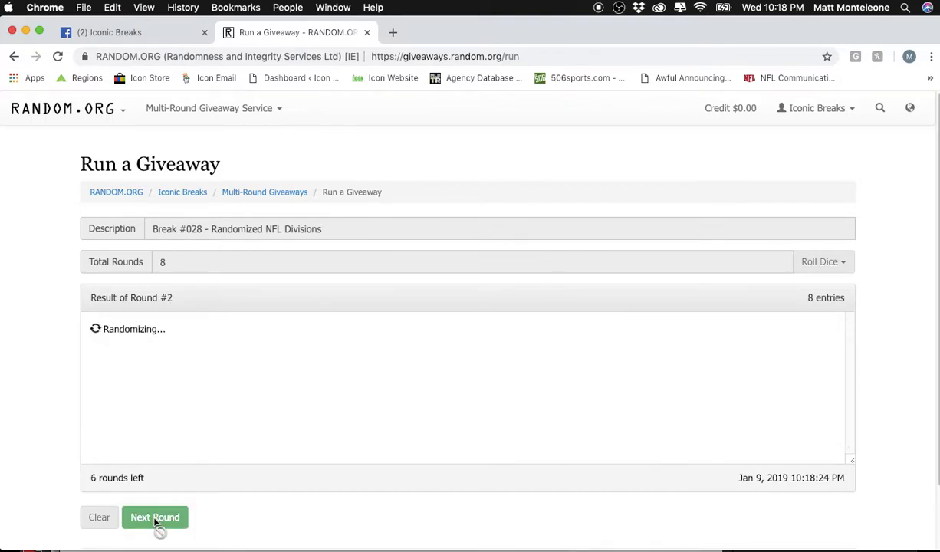
pyautogui.click(153, 517)
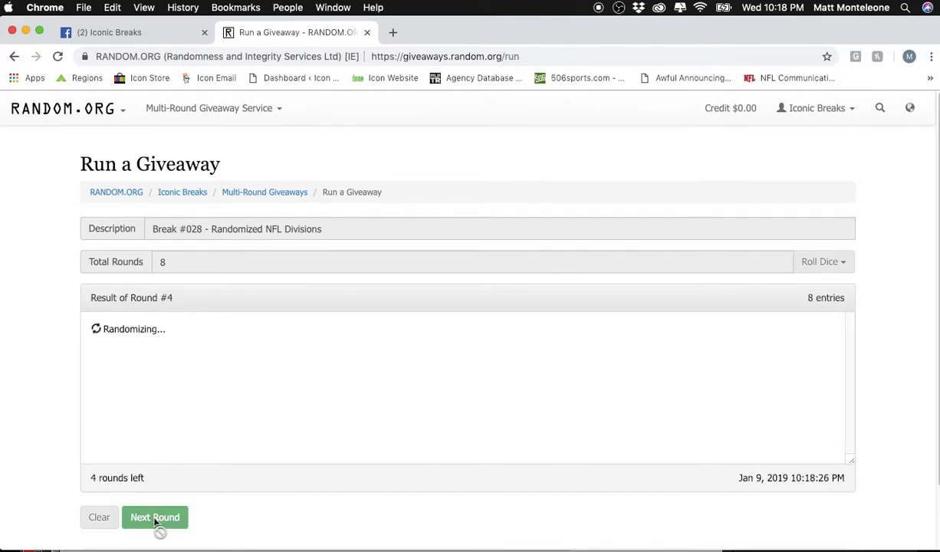
pyautogui.click(154, 519)
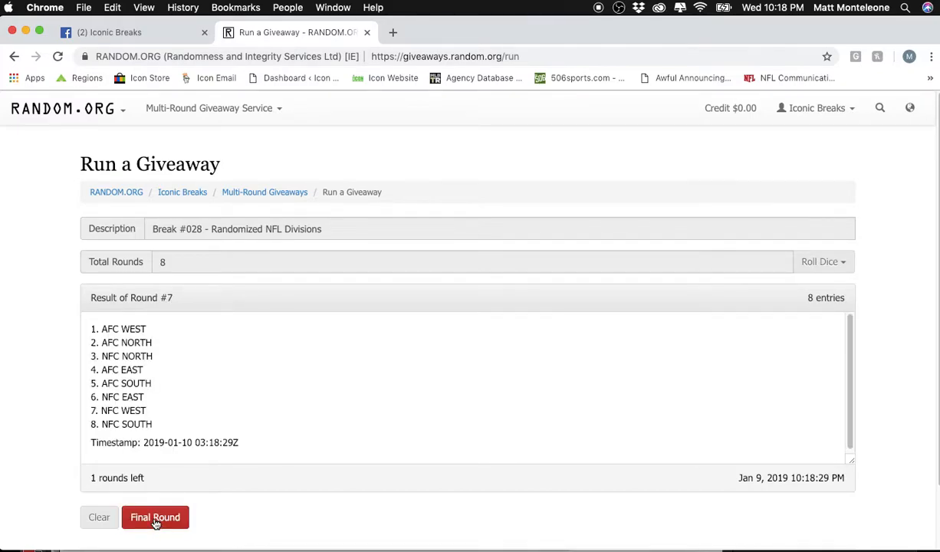
pyautogui.click(155, 517)
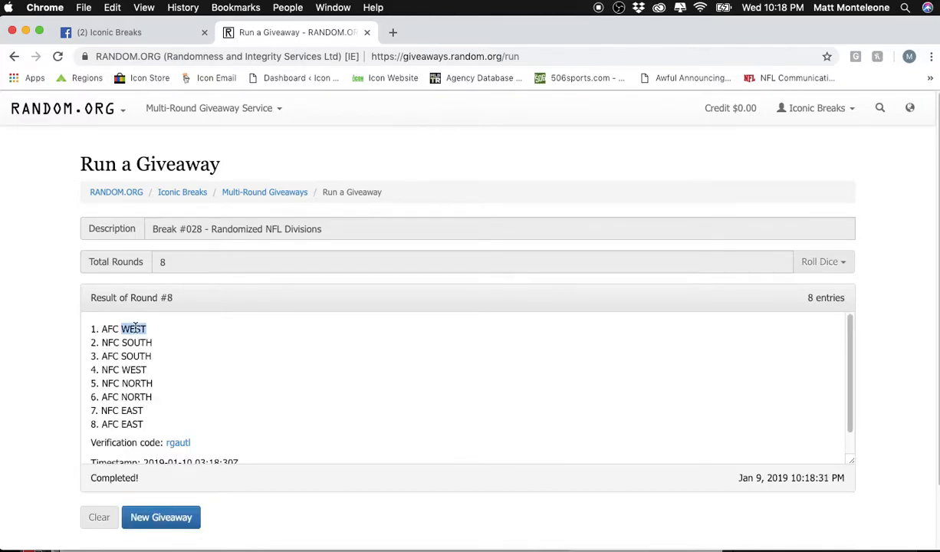
# Step: Select the result and go to the giveaway's verification page
pyautogui.doubleClick(132, 423)
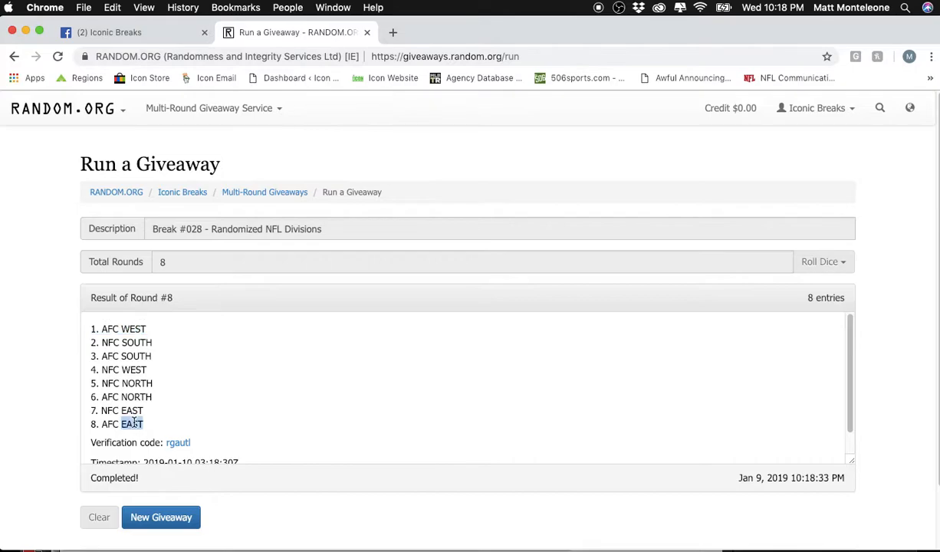
pyautogui.click(177, 442)
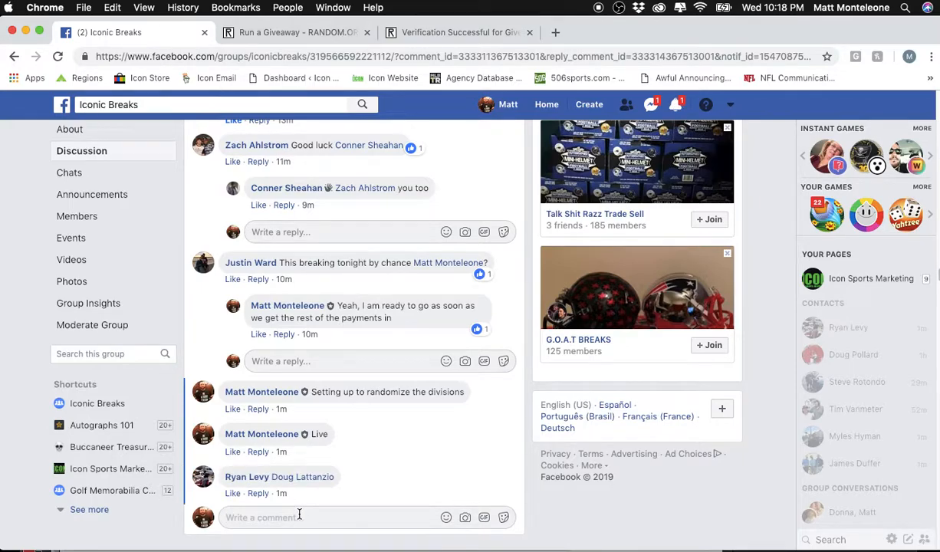
# Step: Paste the verification URL as a comment and begin a follow-up comment 'Done'
pyautogui.write('b')
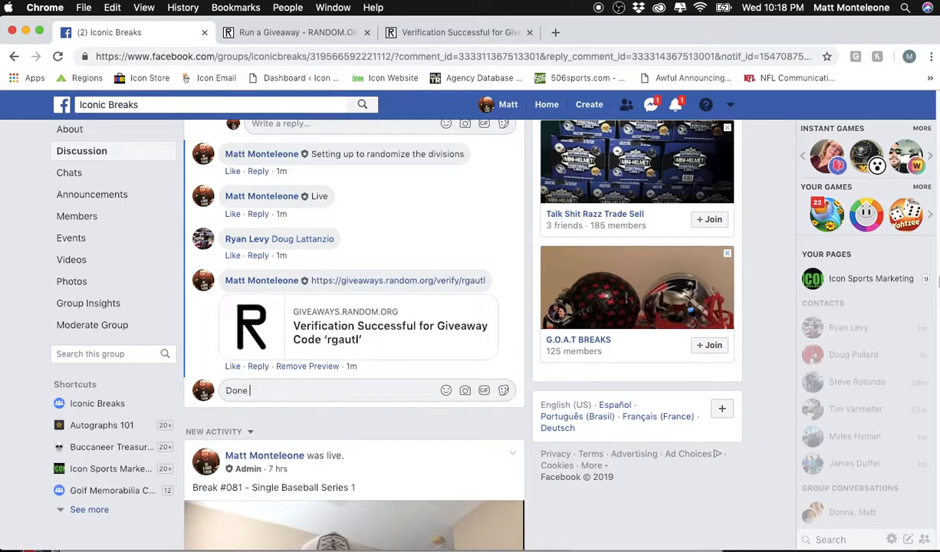
pyautogui.moveTo(350, 331)
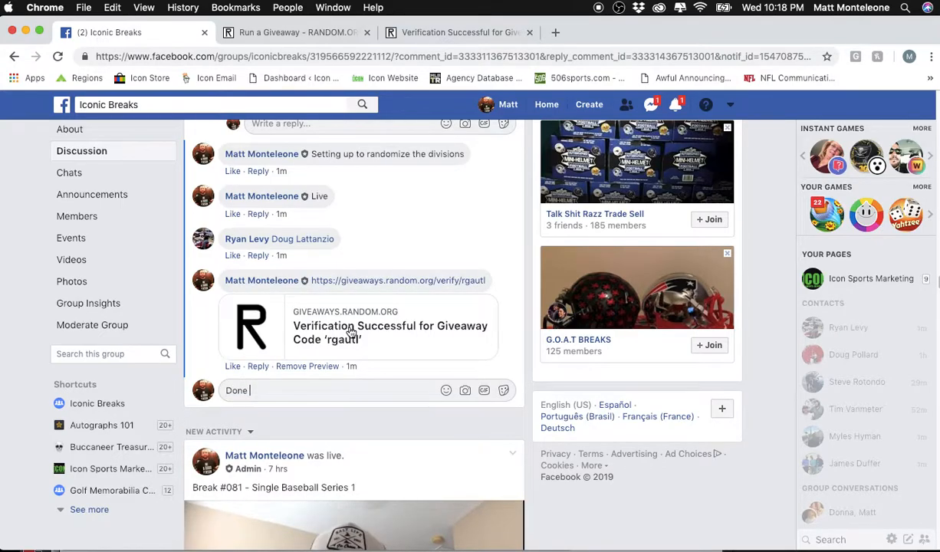